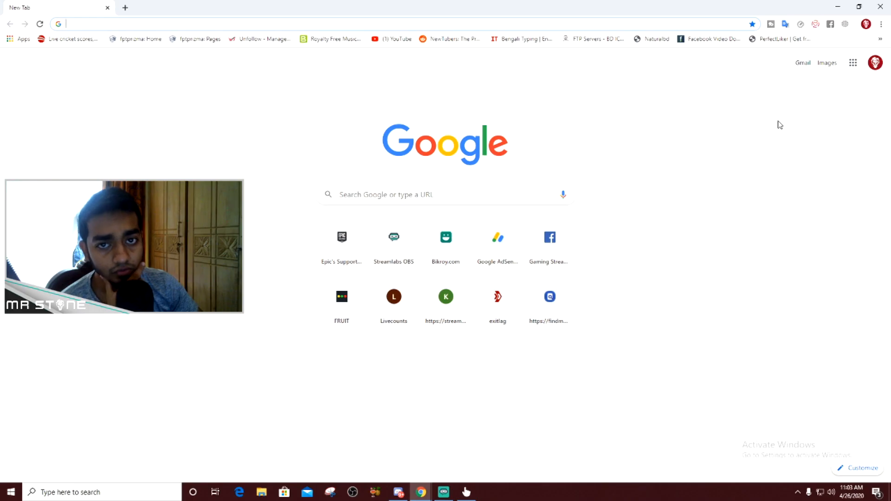
pyautogui.write('browsec')
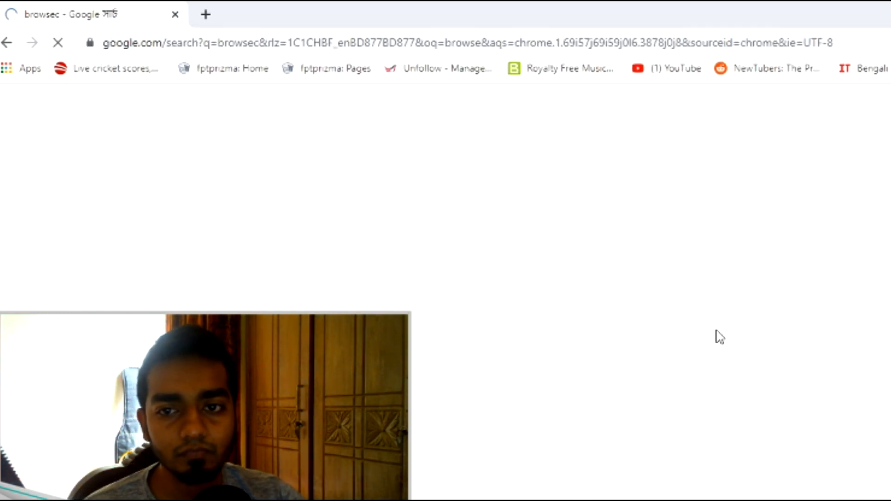